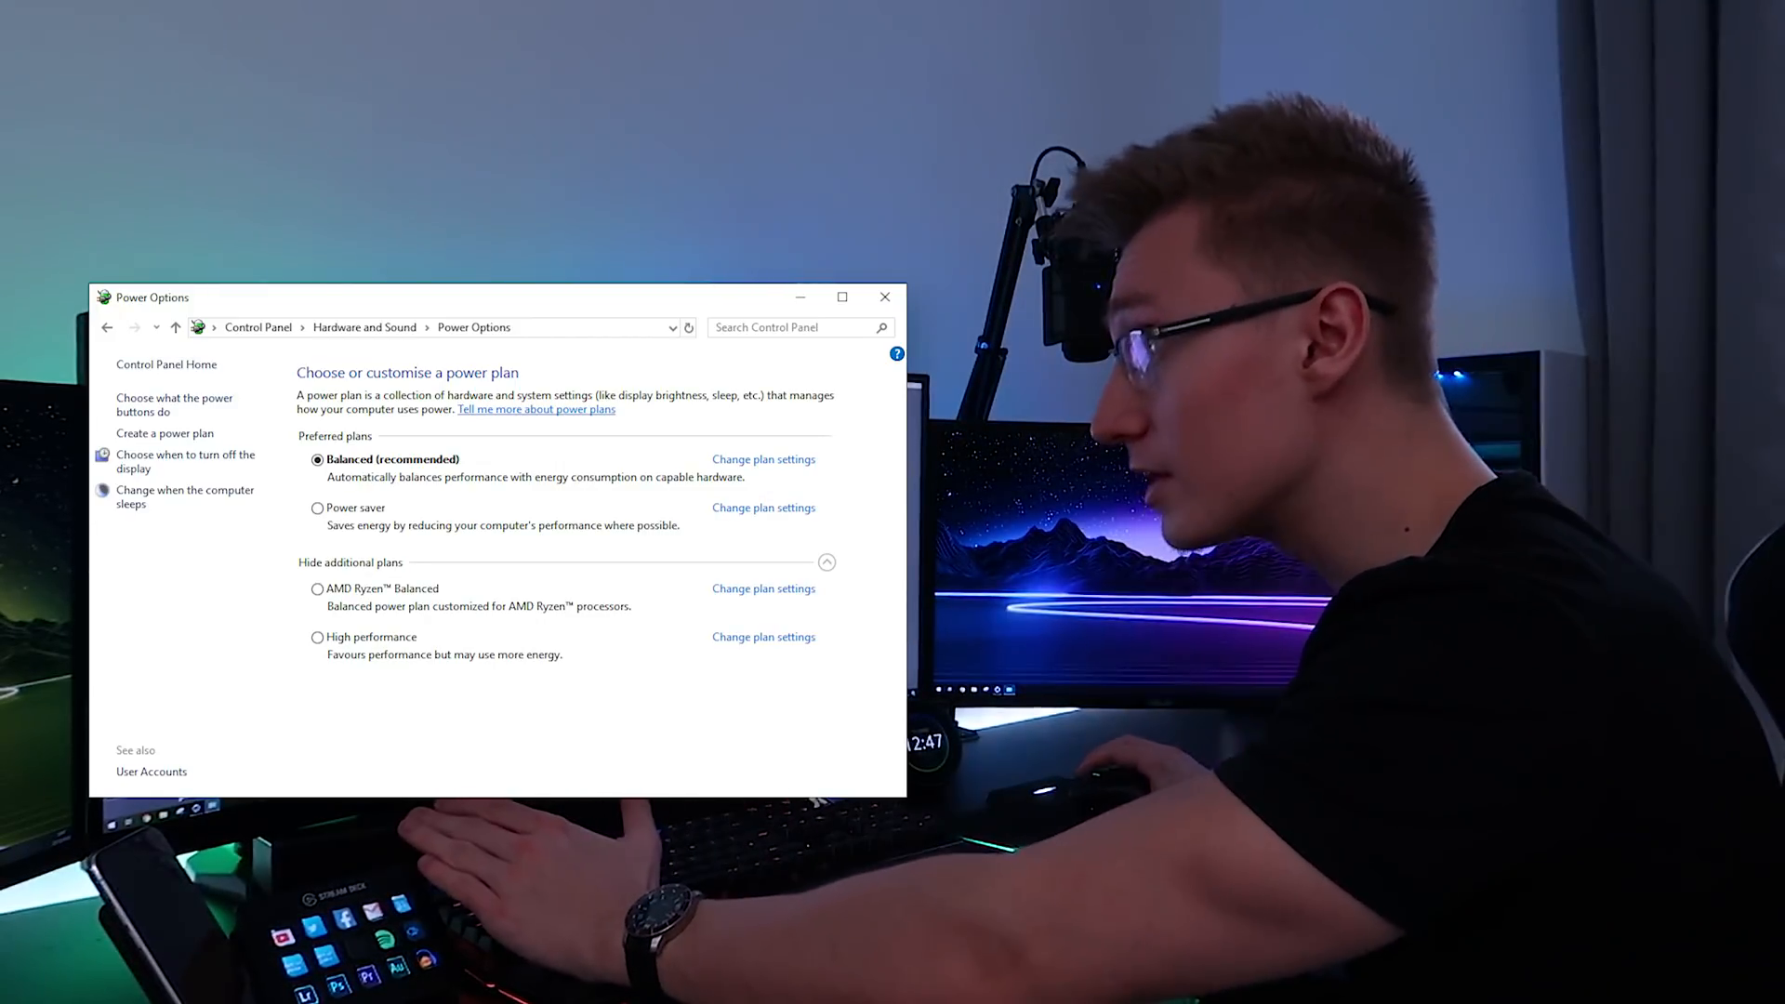
# Make AMD Ryzen Balanced the active power plan, replacing Balanced (recommended).
pyautogui.click(318, 637)
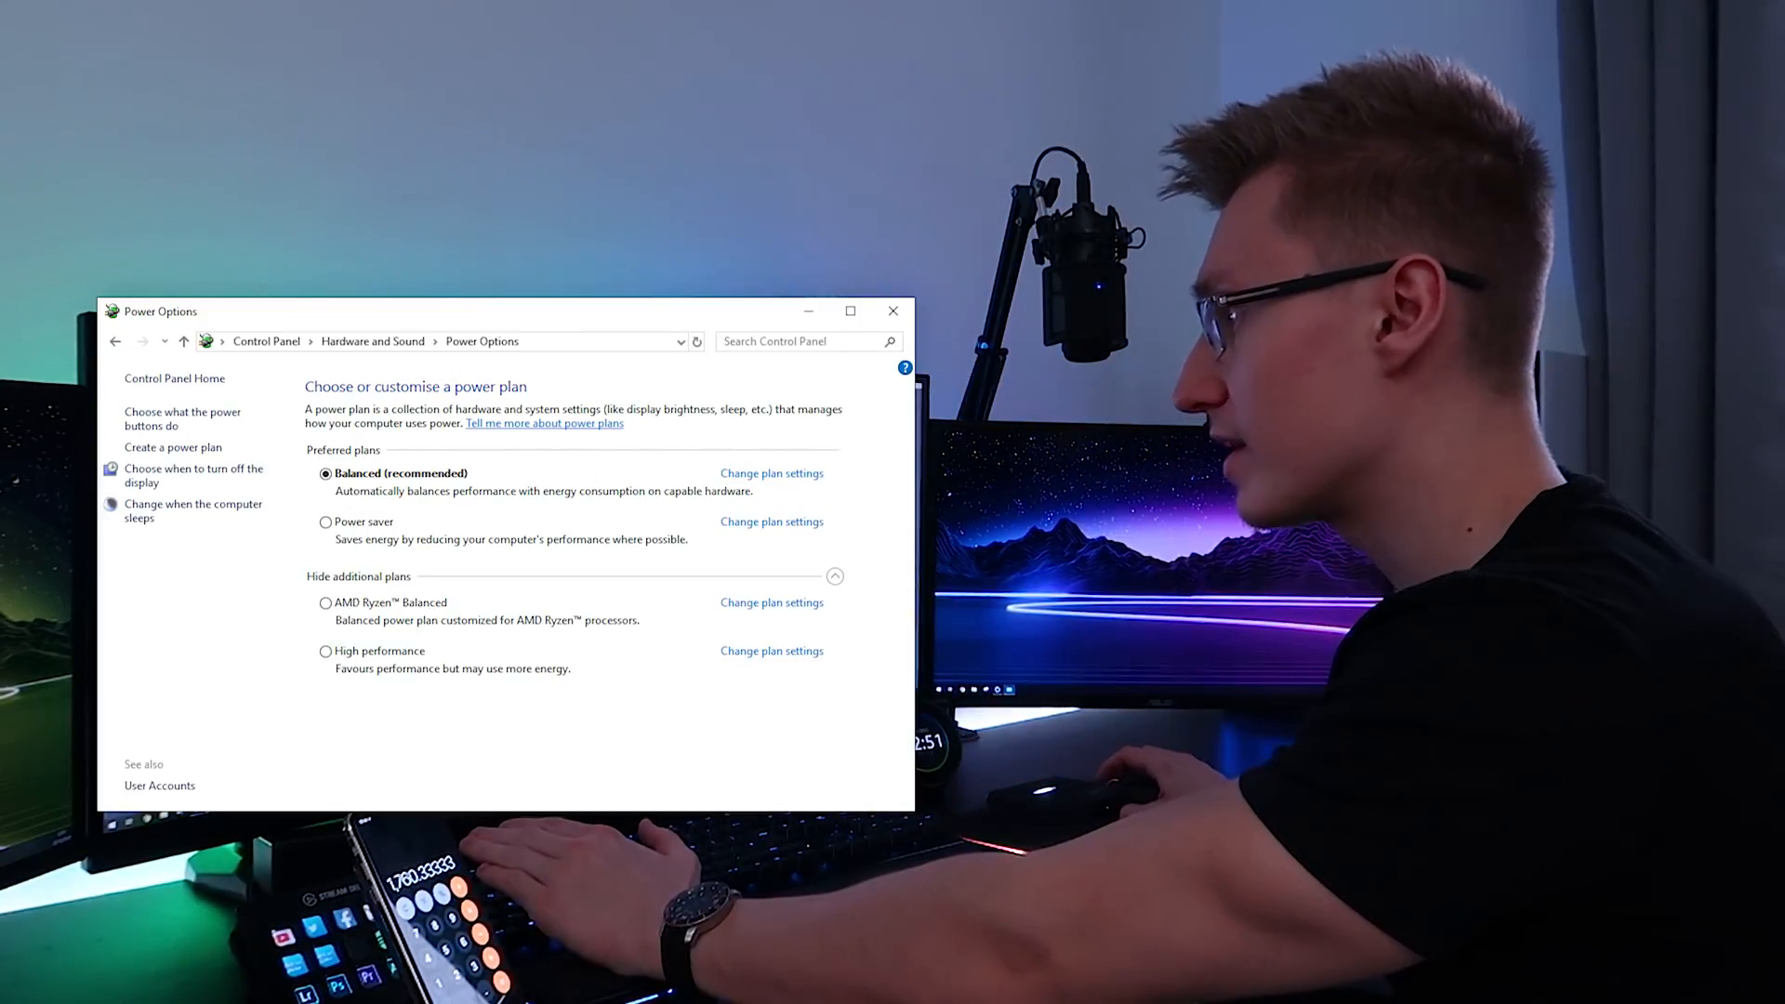
pyautogui.click(325, 603)
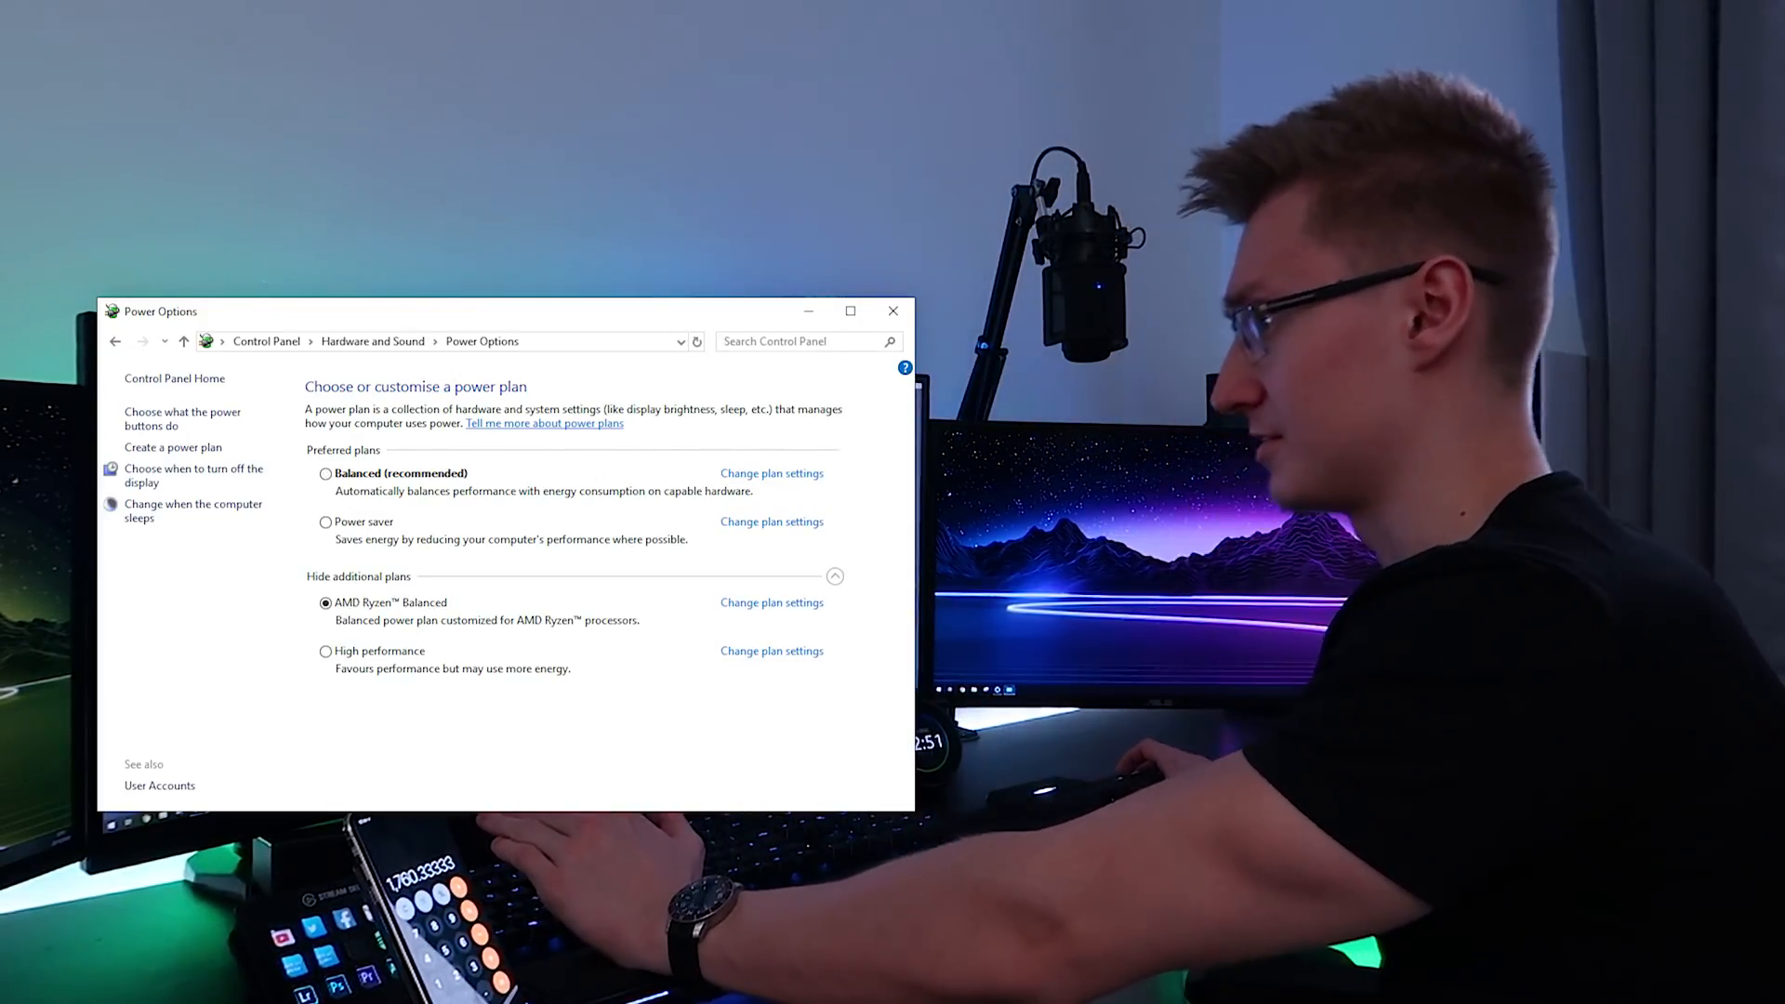